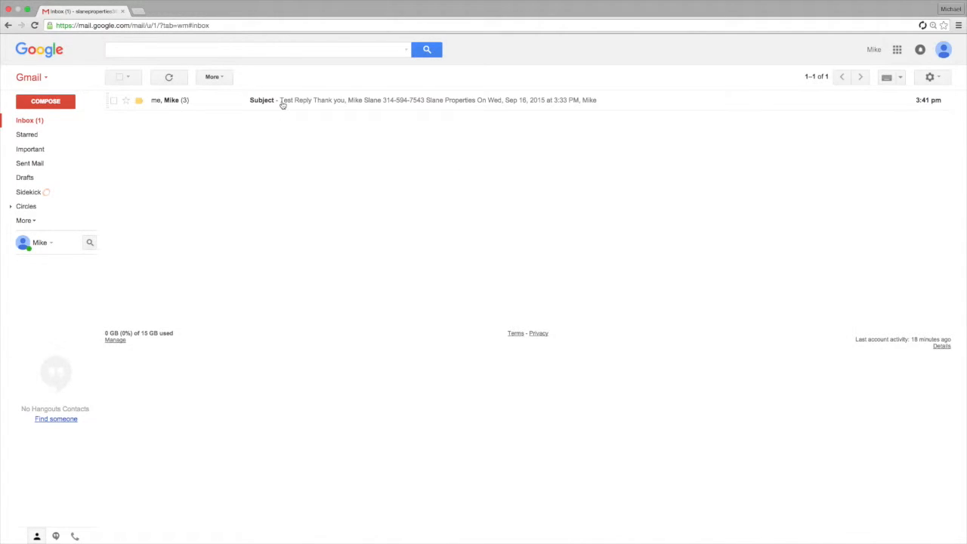
{"action": "mouse_move", "coordinate": [251, 107]}
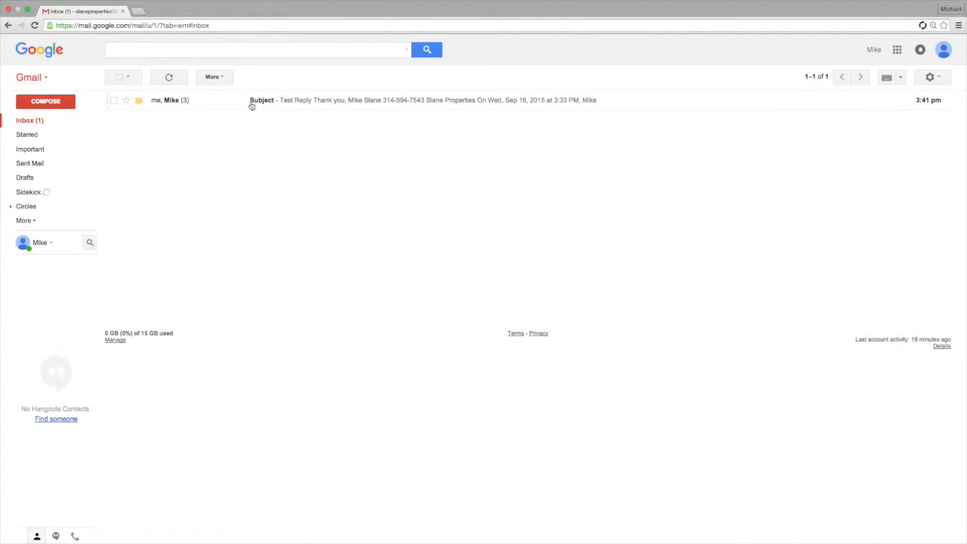
{"action": "left_click", "coordinate": [261, 100]}
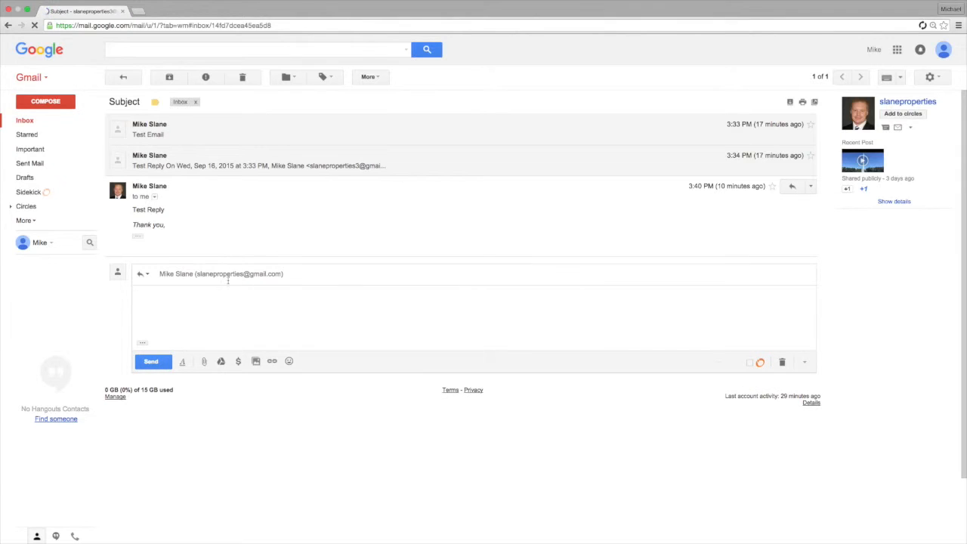
{"action": "scroll", "scroll_direction": "down", "scroll_amount": 3}
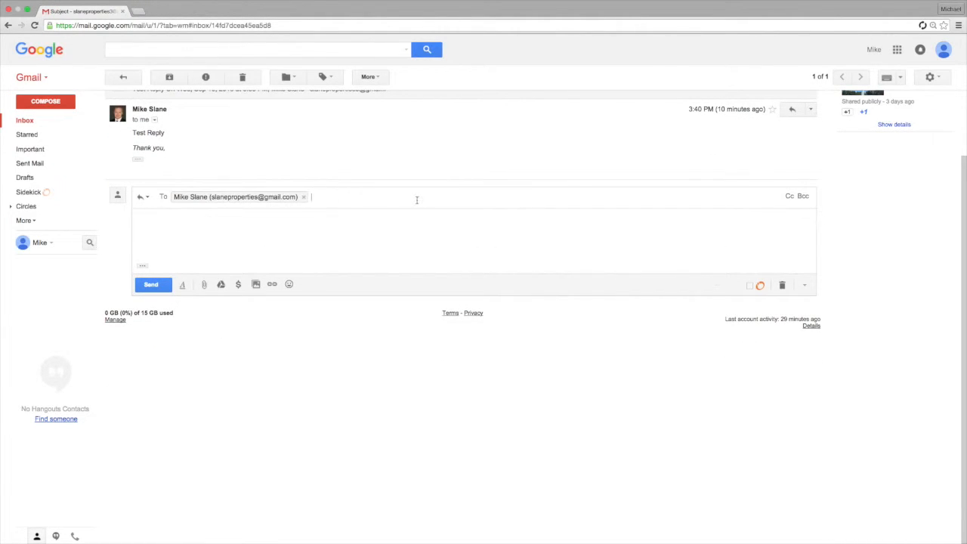
{"action": "mouse_move", "coordinate": [249, 217]}
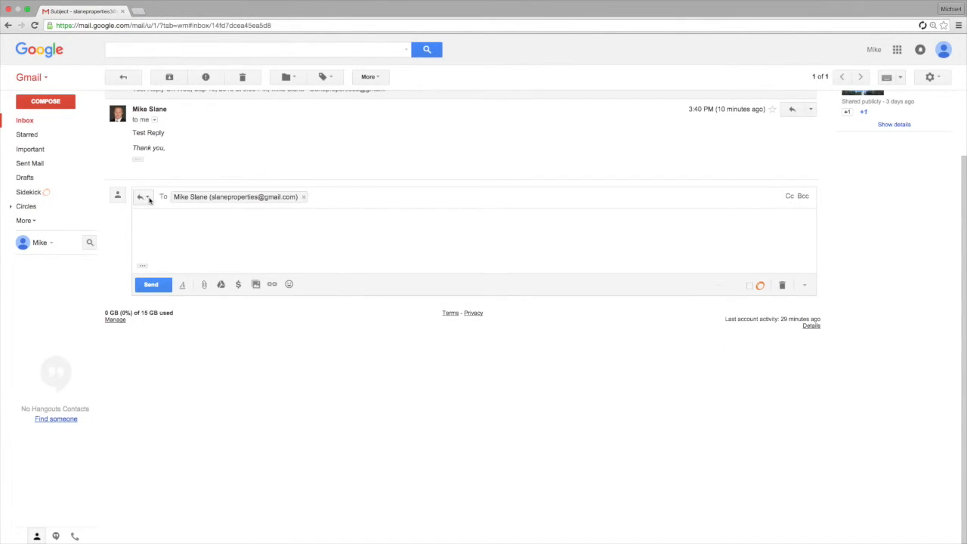
Pop the reply out via Edit subject and begin typing a new subject, 'Ne'.
{"action": "left_click", "coordinate": [148, 196]}
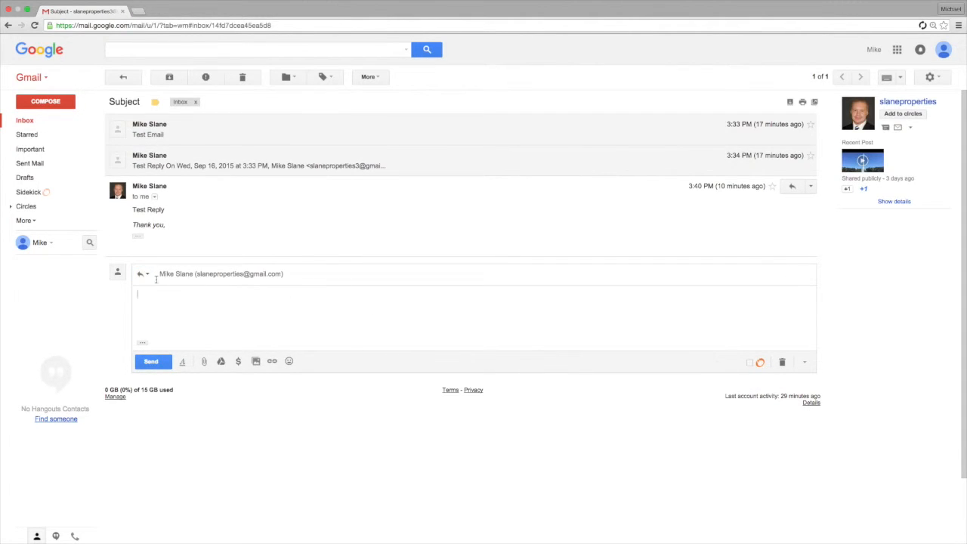
{"action": "left_click", "coordinate": [148, 274]}
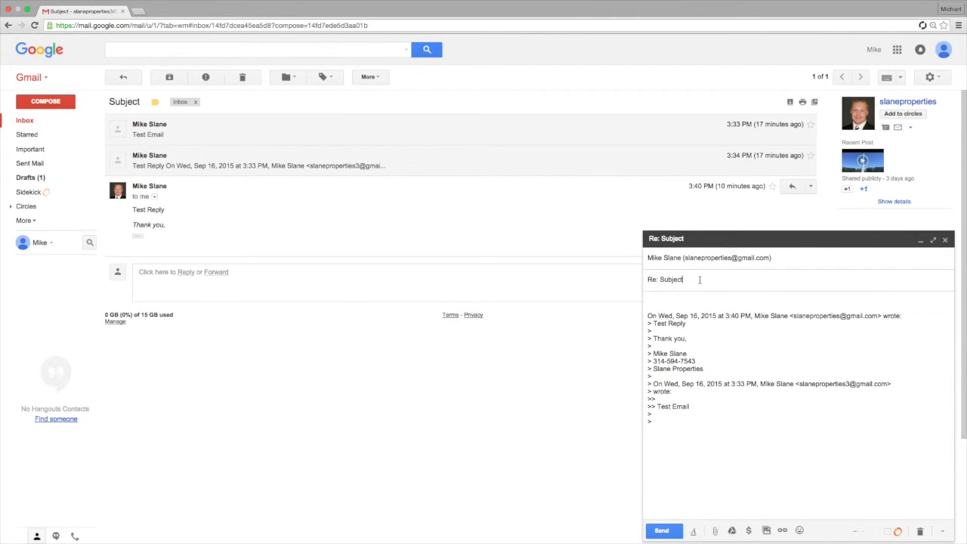
{"action": "type", "text": "Ne"}
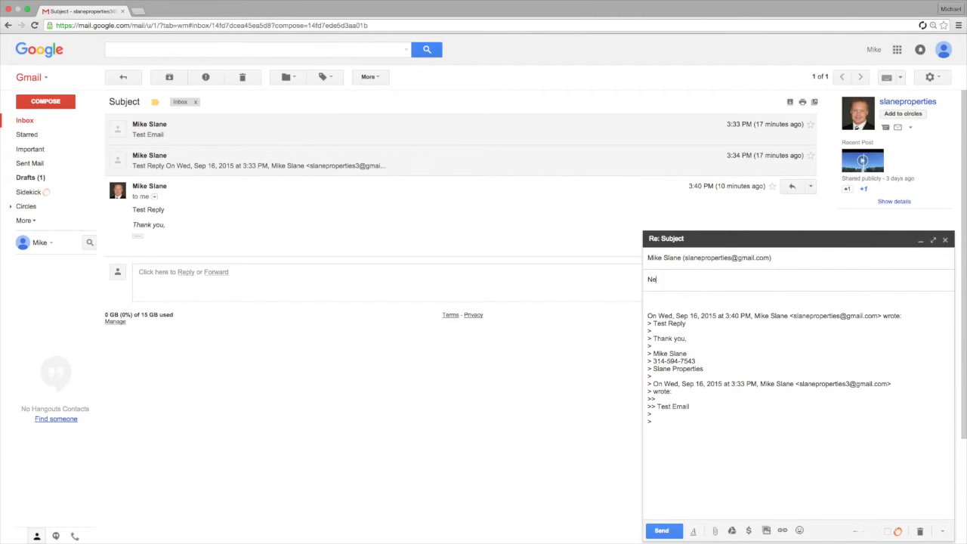